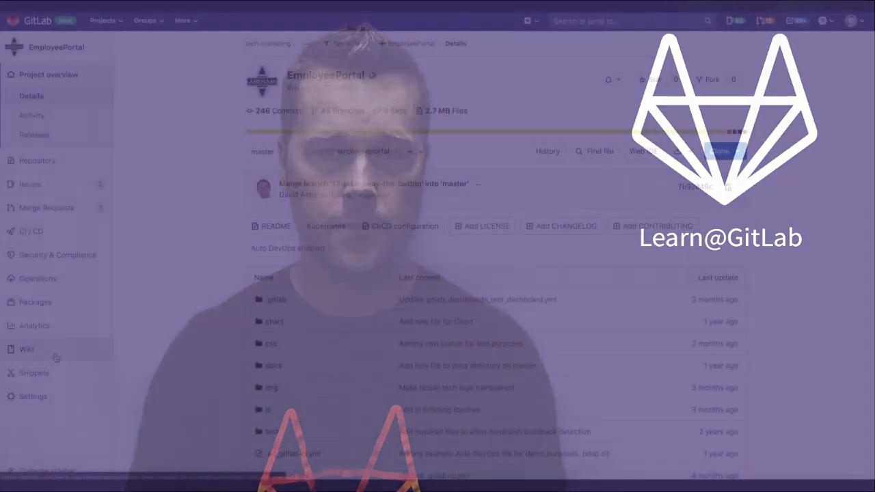
Step: Open the EmployeePortal wiki Home page from the left sidebar
{"action": "left_click", "coordinate": [26, 349]}
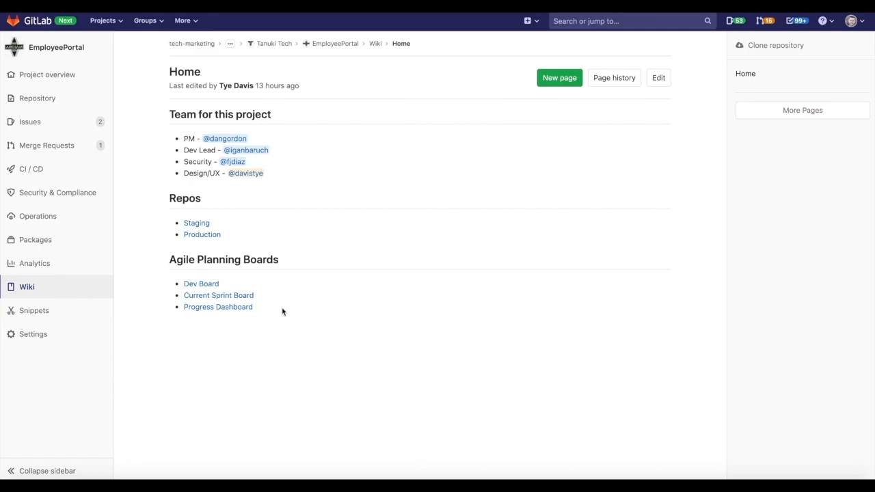
{"action": "mouse_move", "coordinate": [308, 296]}
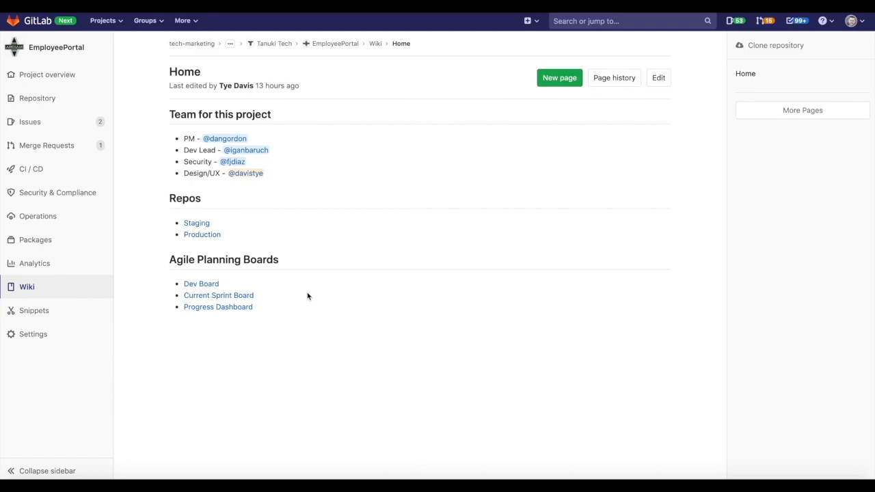
{"action": "mouse_move", "coordinate": [310, 295]}
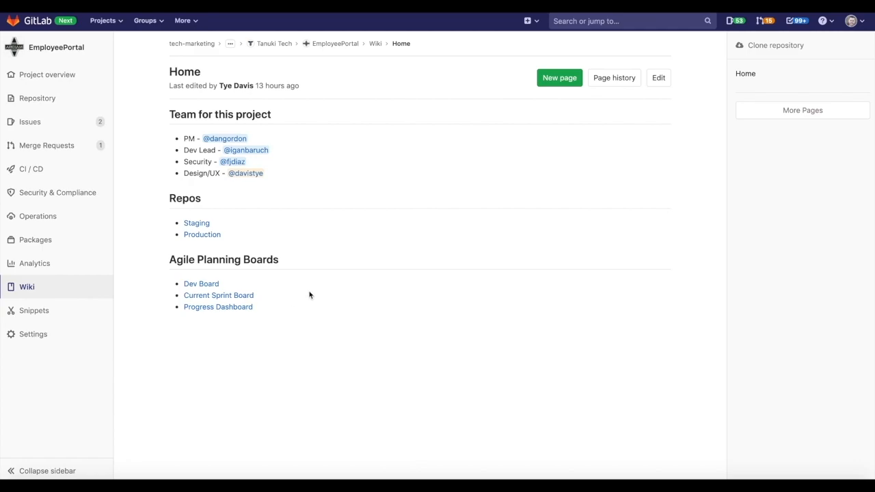
{"action": "mouse_move", "coordinate": [227, 286]}
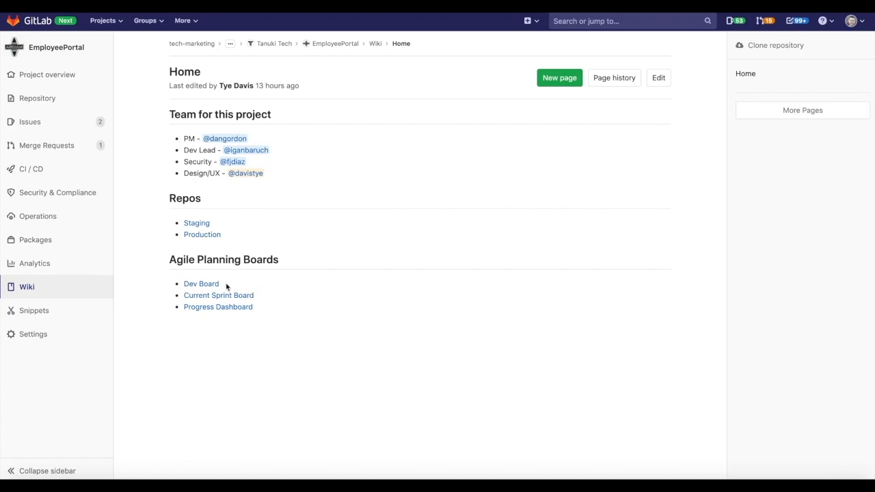
Step: Open the Dev Board's in-progress button colour and logo issue and view its design mockups
{"action": "left_click", "coordinate": [201, 283]}
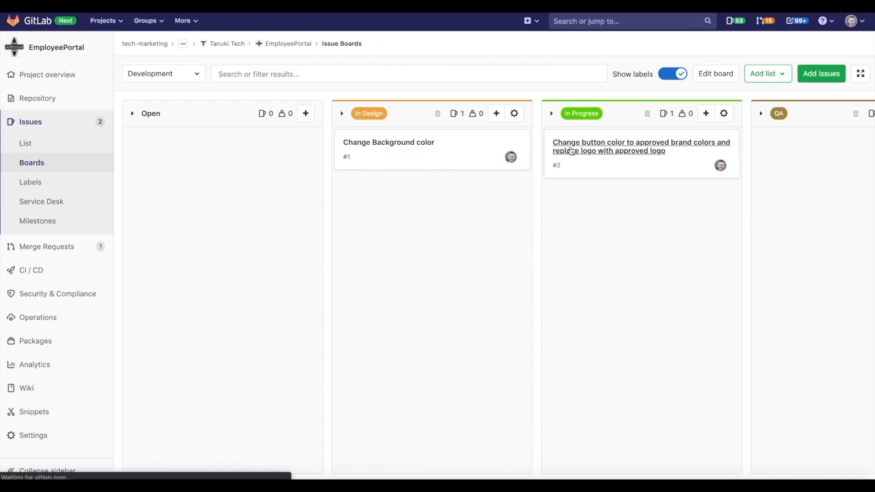
{"action": "left_click", "coordinate": [640, 147]}
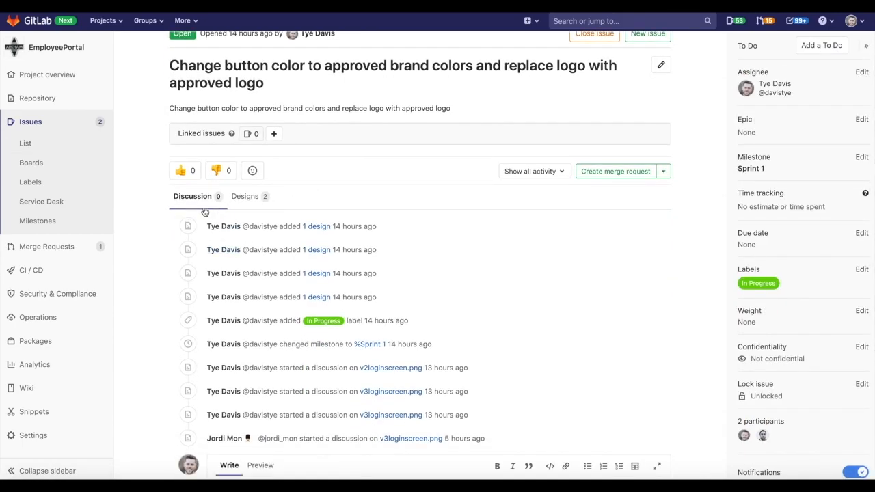
{"action": "mouse_move", "coordinate": [224, 438]}
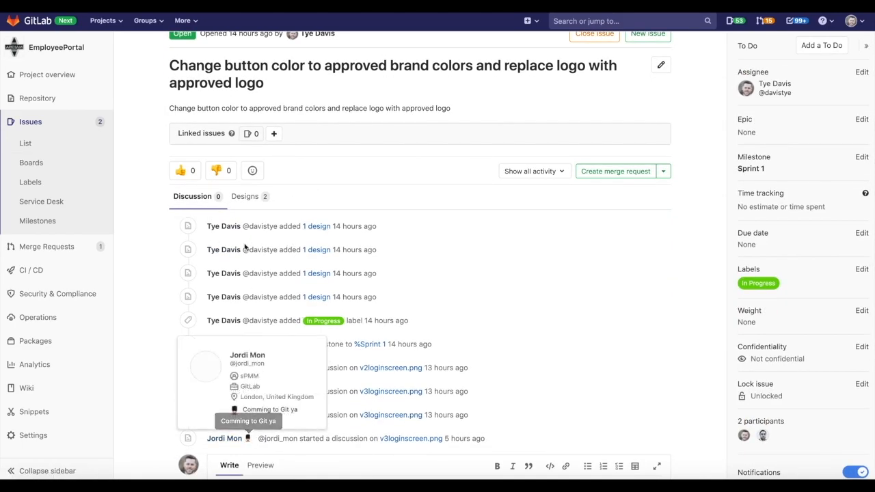
{"action": "left_click", "coordinate": [244, 196]}
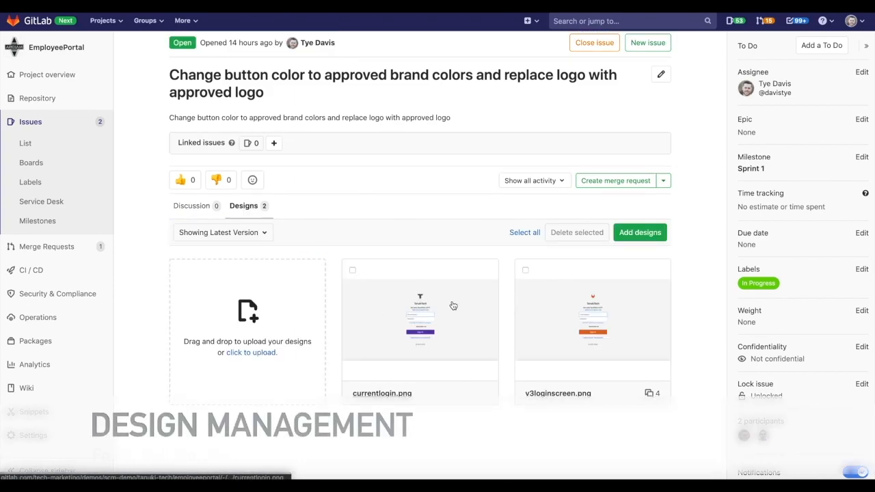
{"action": "left_click", "coordinate": [592, 319]}
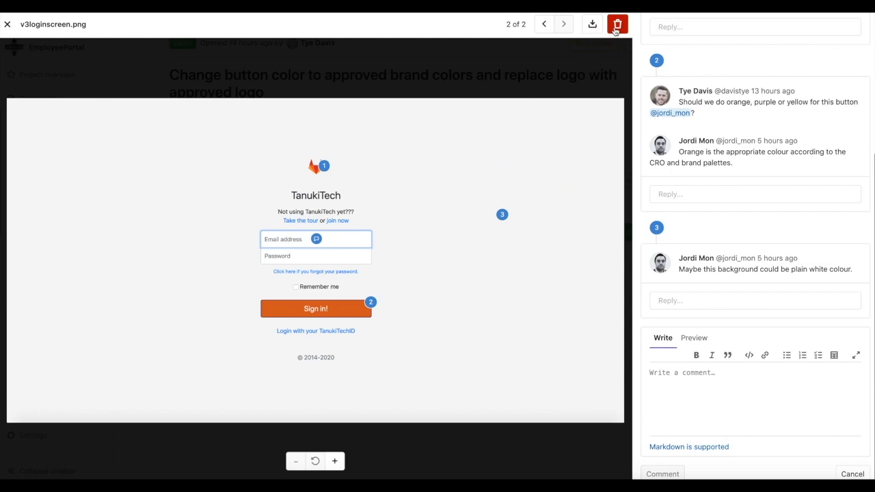
{"action": "mouse_move", "coordinate": [584, 82]}
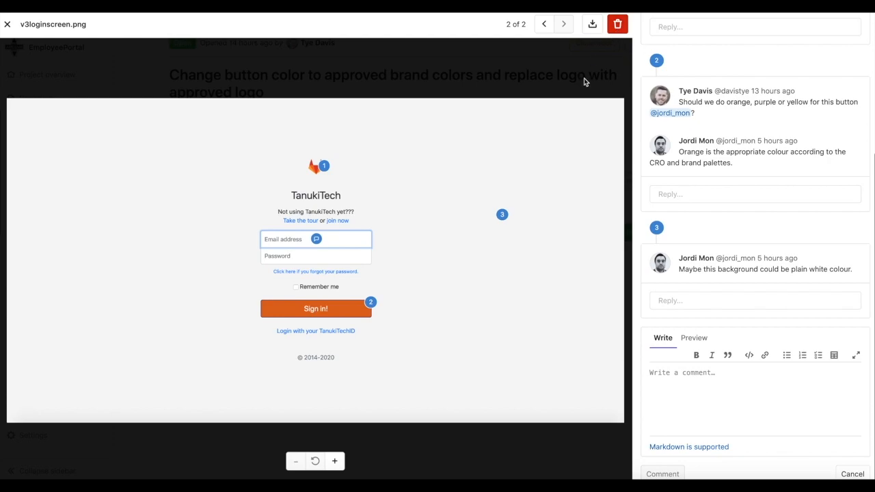
{"action": "left_click", "coordinate": [8, 24]}
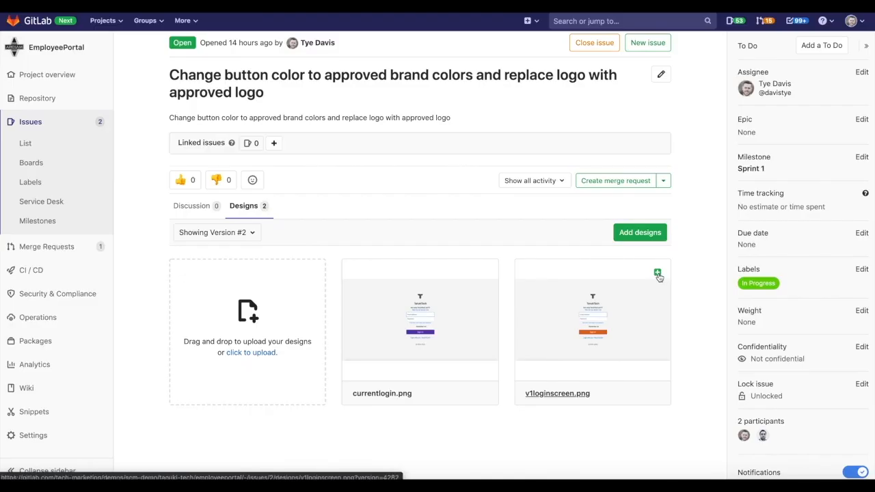
{"action": "left_click", "coordinate": [216, 232]}
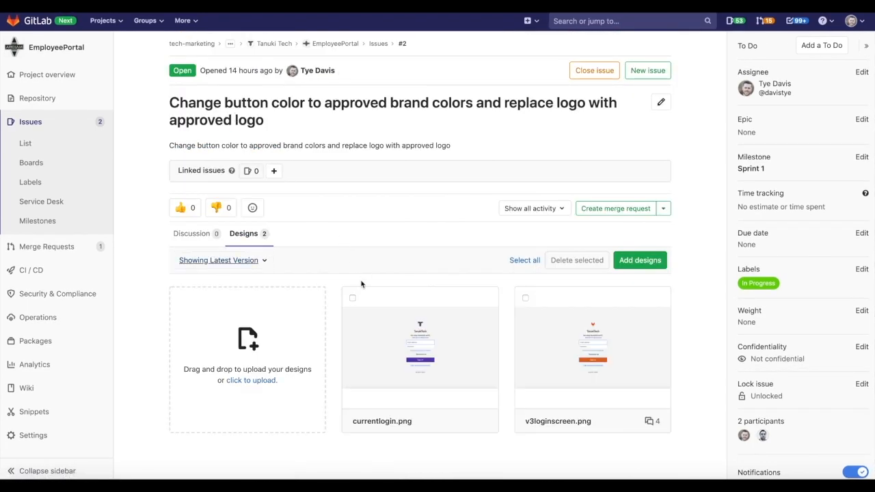
{"action": "scroll", "scroll_direction": "down", "scroll_amount": 3}
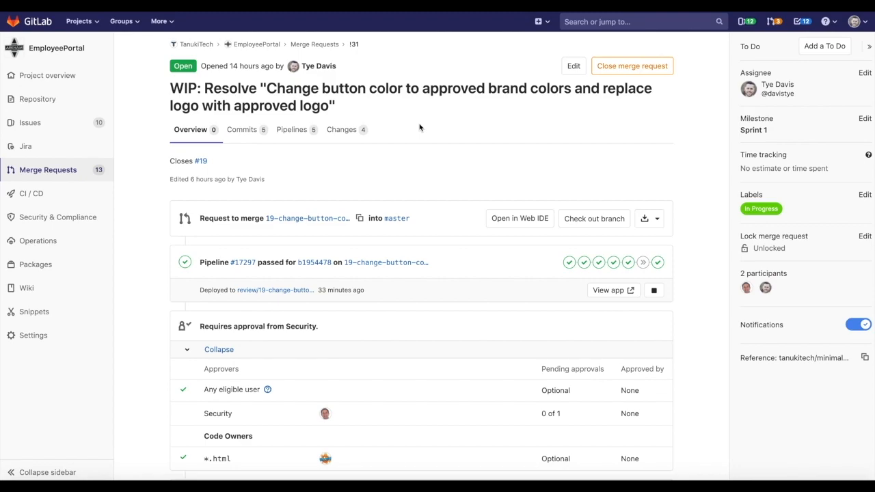
{"action": "mouse_move", "coordinate": [434, 114]}
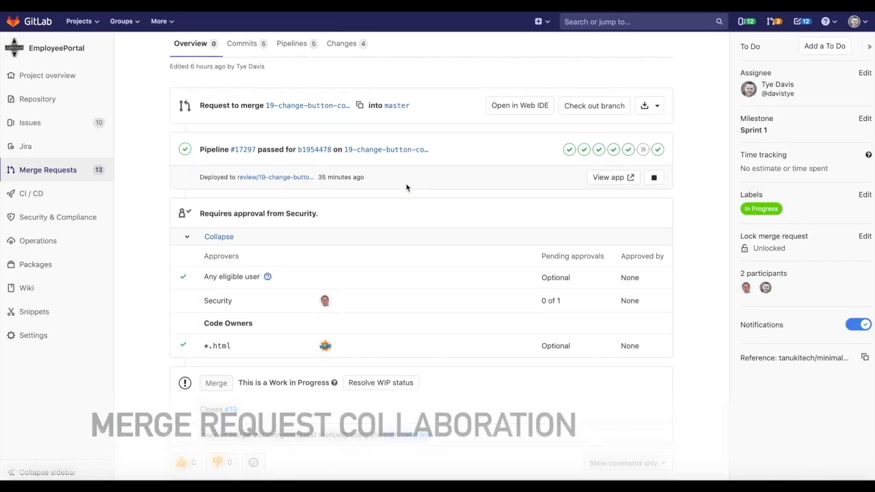
{"action": "scroll", "scroll_direction": "down", "scroll_amount": 3}
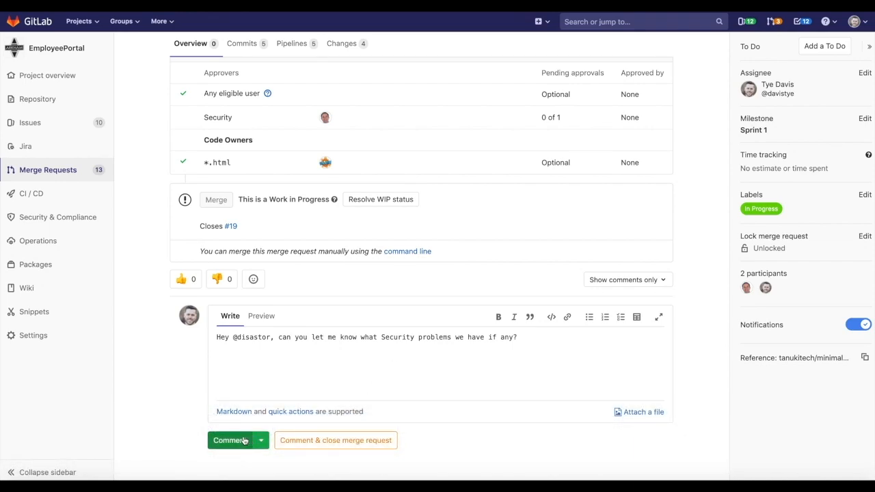
Step: Post the Security question comment and type 'Have a thread'
{"action": "left_click", "coordinate": [230, 440]}
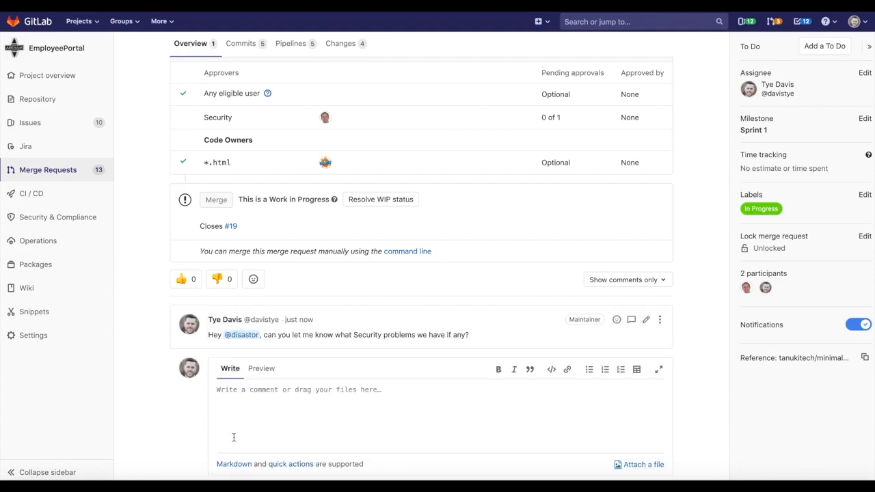
{"action": "type", "text": "Have a thread"}
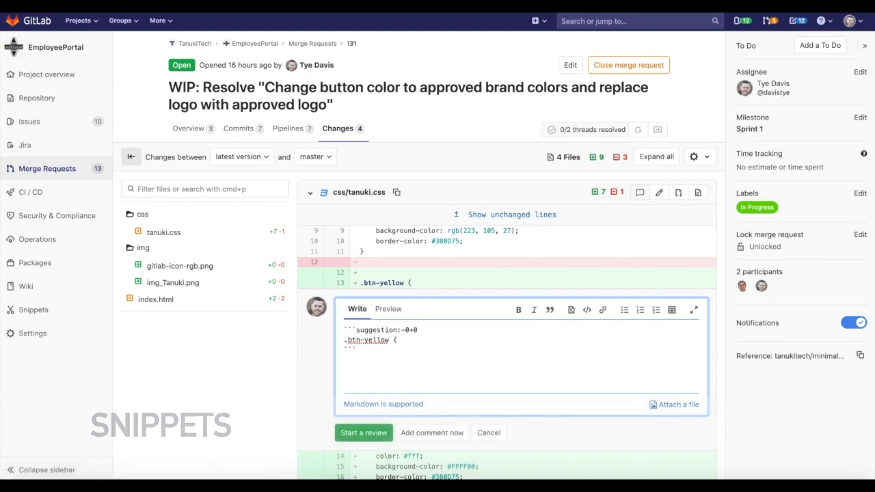
Step: Open the project's Orange Button snippet with the .btn-test-orange CSS
{"action": "left_click", "coordinate": [33, 309]}
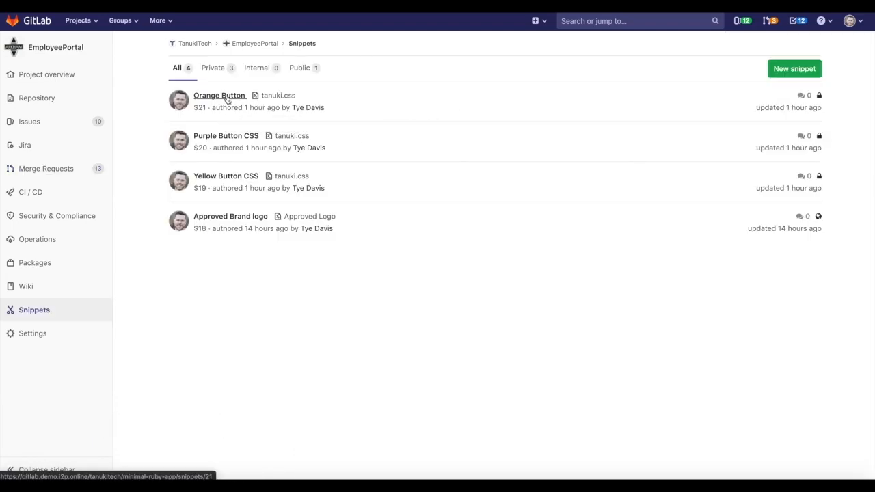
{"action": "left_click", "coordinate": [220, 95]}
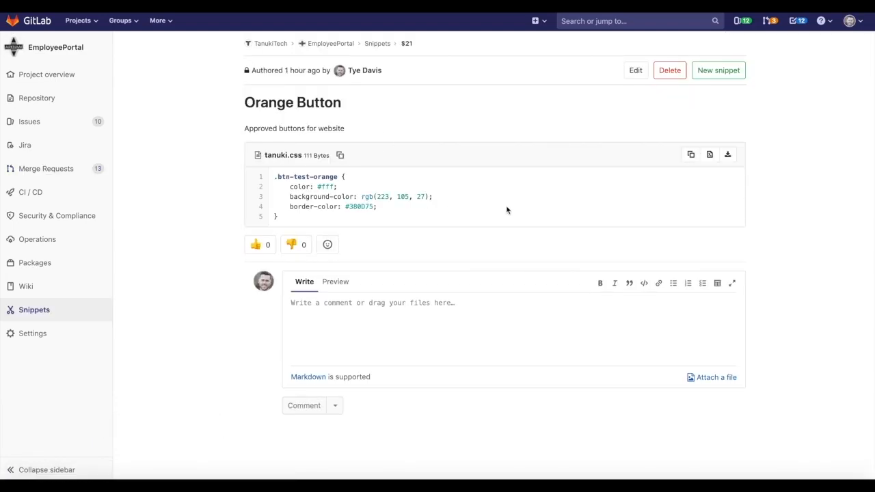
{"action": "mouse_move", "coordinate": [482, 121]}
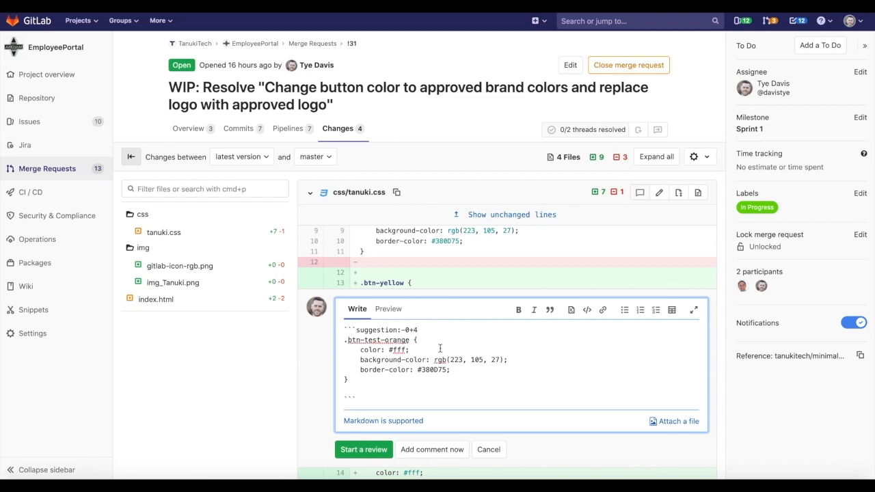
Step: Submit the .btn-test-orange suggestion on the tanuki.css diff
{"action": "scroll", "scroll_direction": "down", "scroll_amount": 3}
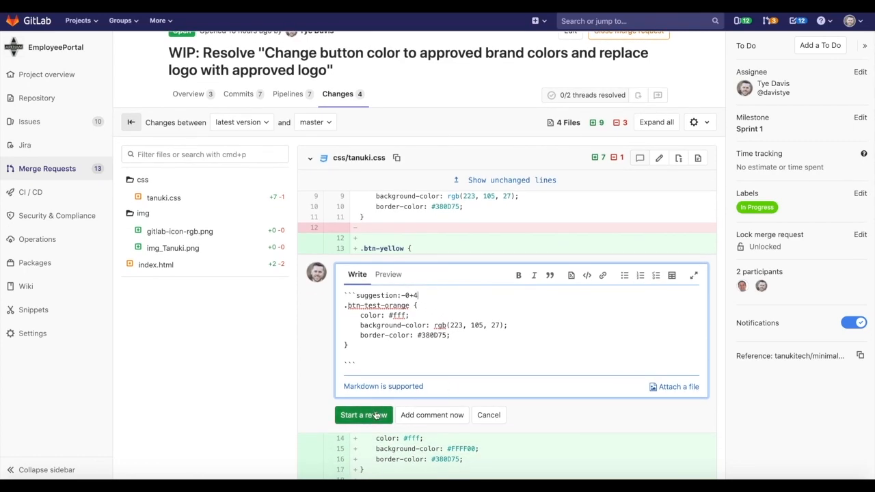
{"action": "left_click", "coordinate": [364, 415]}
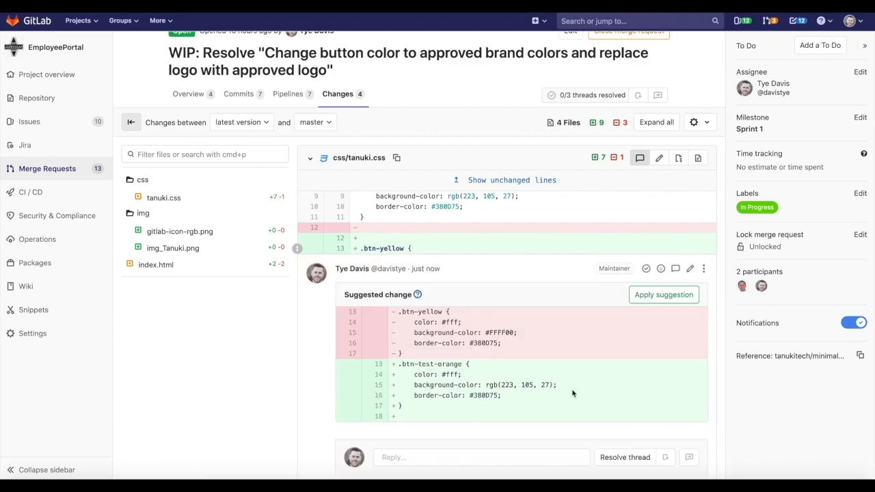
{"action": "scroll", "scroll_direction": "down", "scroll_amount": 3}
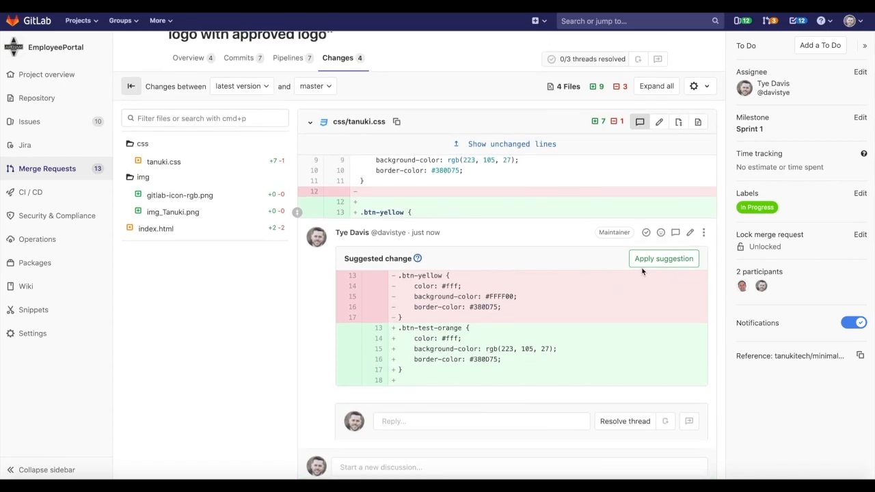
{"action": "mouse_move", "coordinate": [663, 259]}
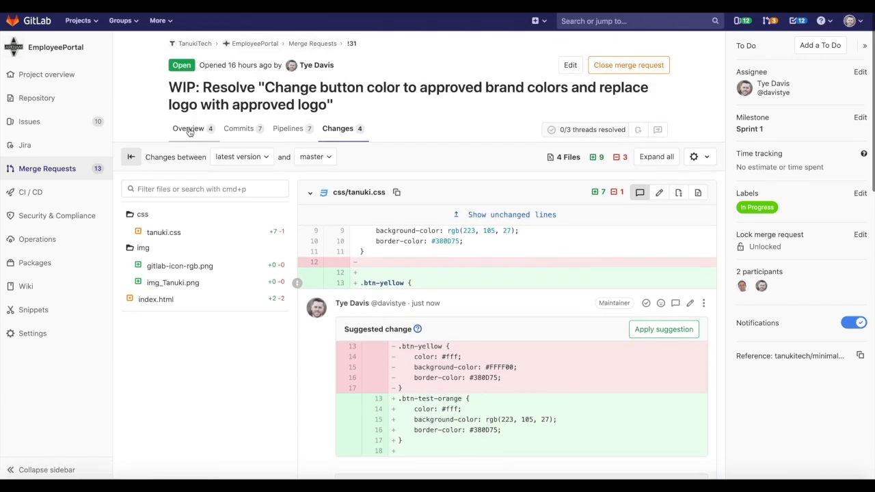
Step: From the Overview tab, apply the orange button suggestion on the tanuki.css thread
{"action": "left_click", "coordinate": [188, 129]}
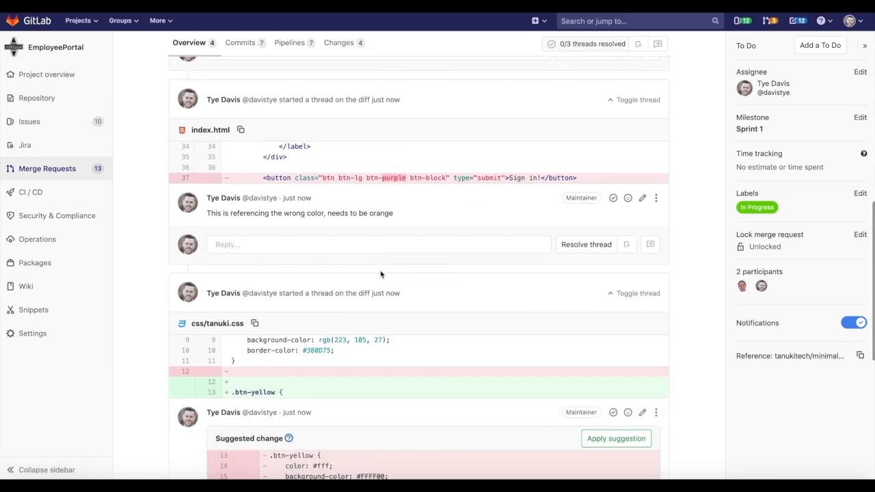
{"action": "scroll", "scroll_direction": "down", "scroll_amount": 3}
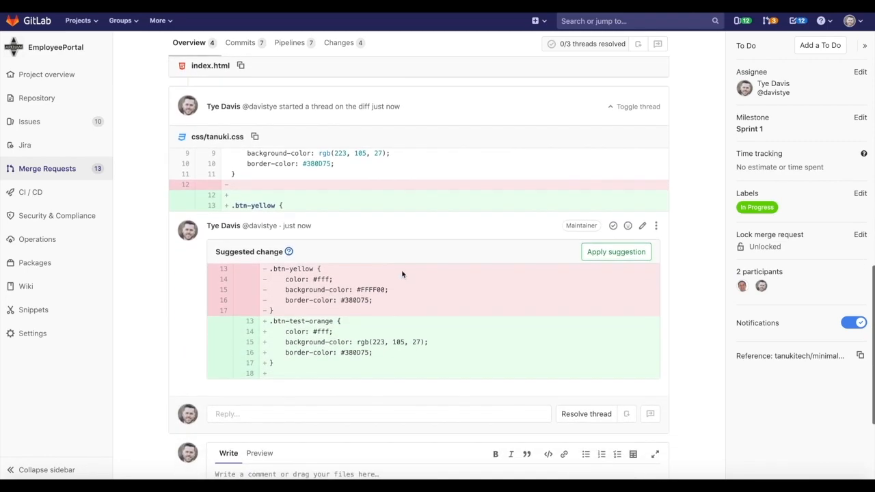
{"action": "left_click", "coordinate": [615, 252]}
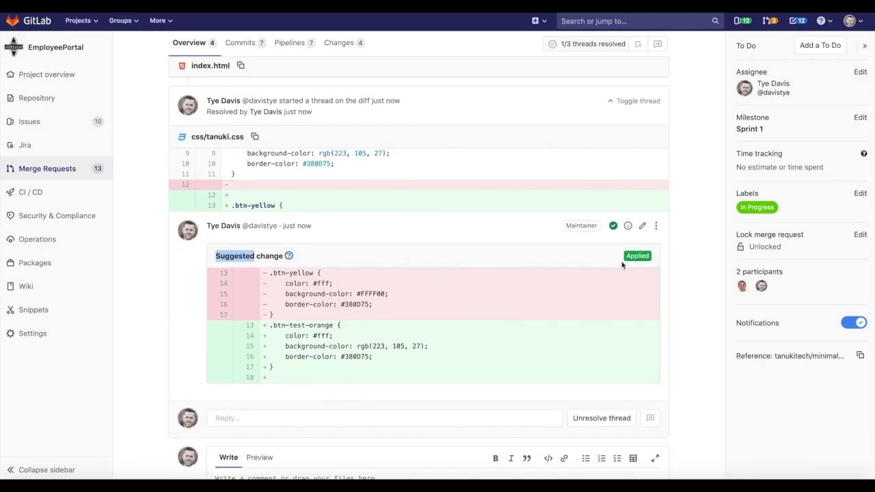
{"action": "mouse_move", "coordinate": [564, 286]}
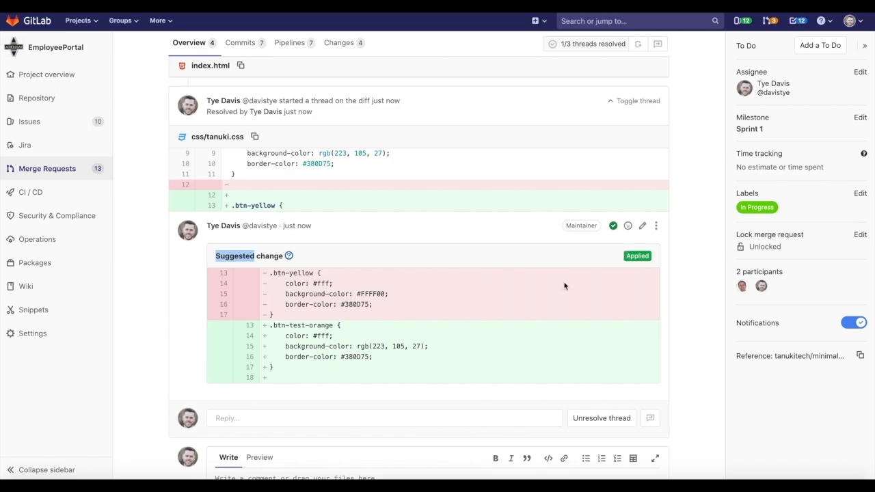
{"action": "scroll", "scroll_direction": "down", "scroll_amount": 3}
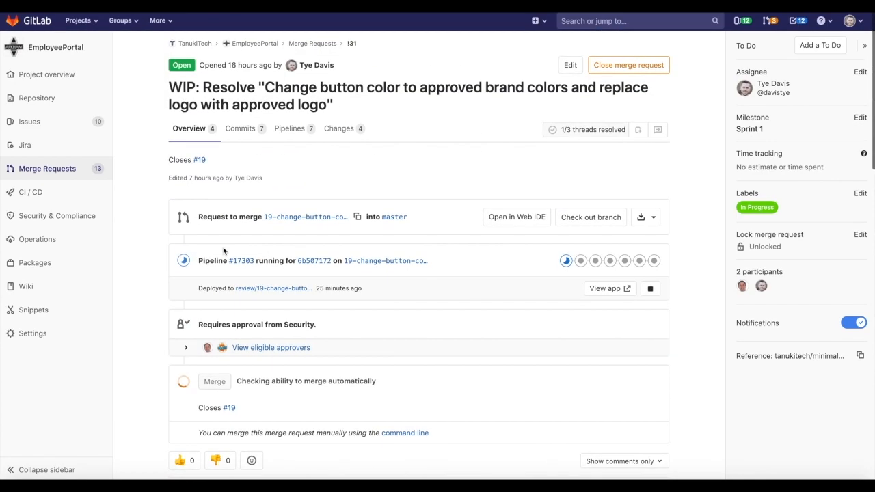
{"action": "left_click", "coordinate": [242, 260]}
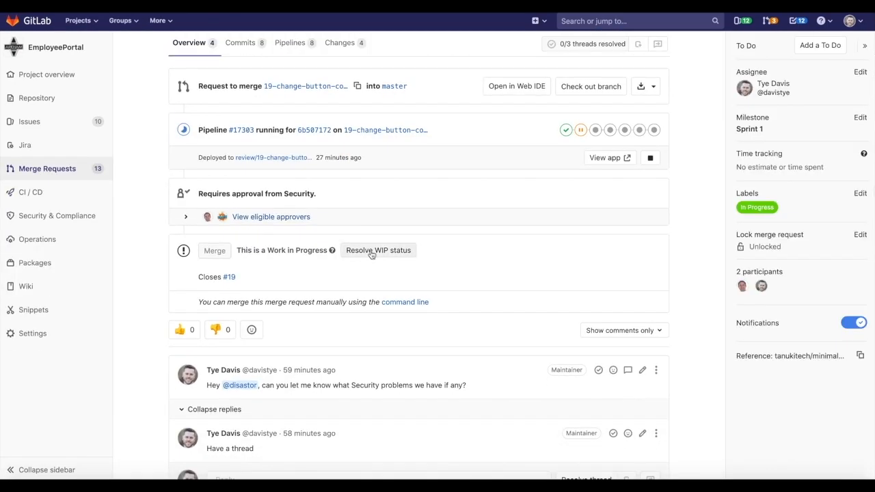
{"action": "mouse_move", "coordinate": [207, 217]}
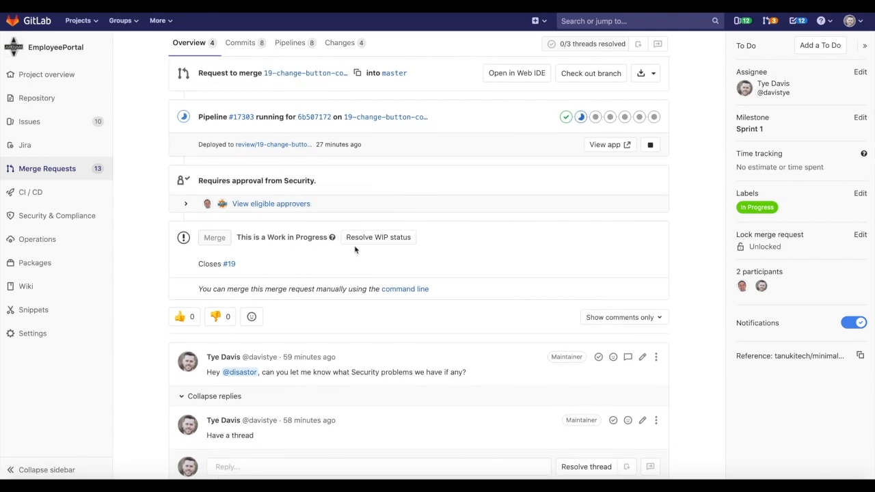
{"action": "scroll", "scroll_direction": "down", "scroll_amount": 3}
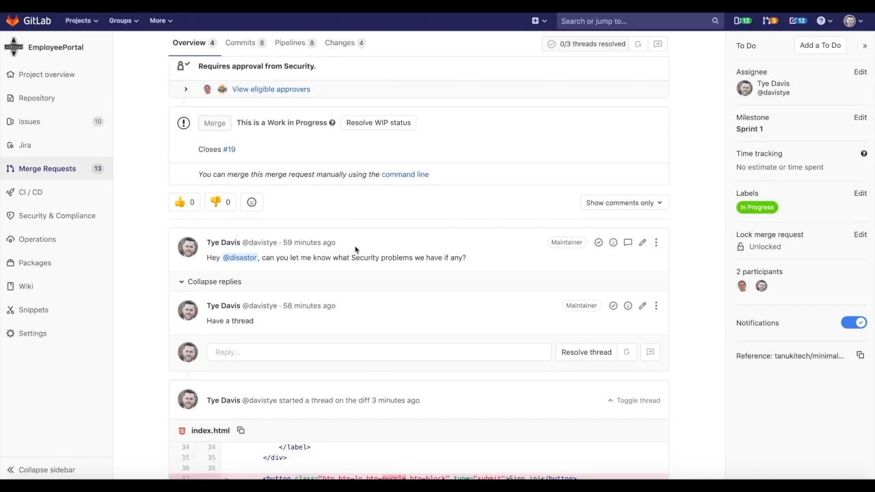